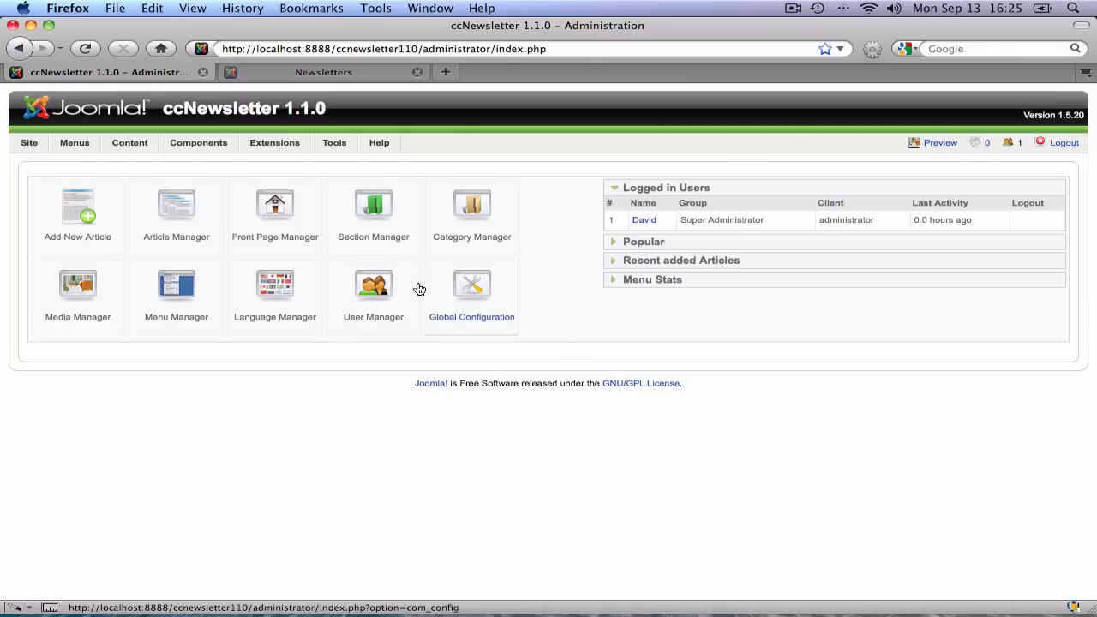
# Go to the ccNewsletter Newsletters list from the Components menu.
pyautogui.click(199, 142)
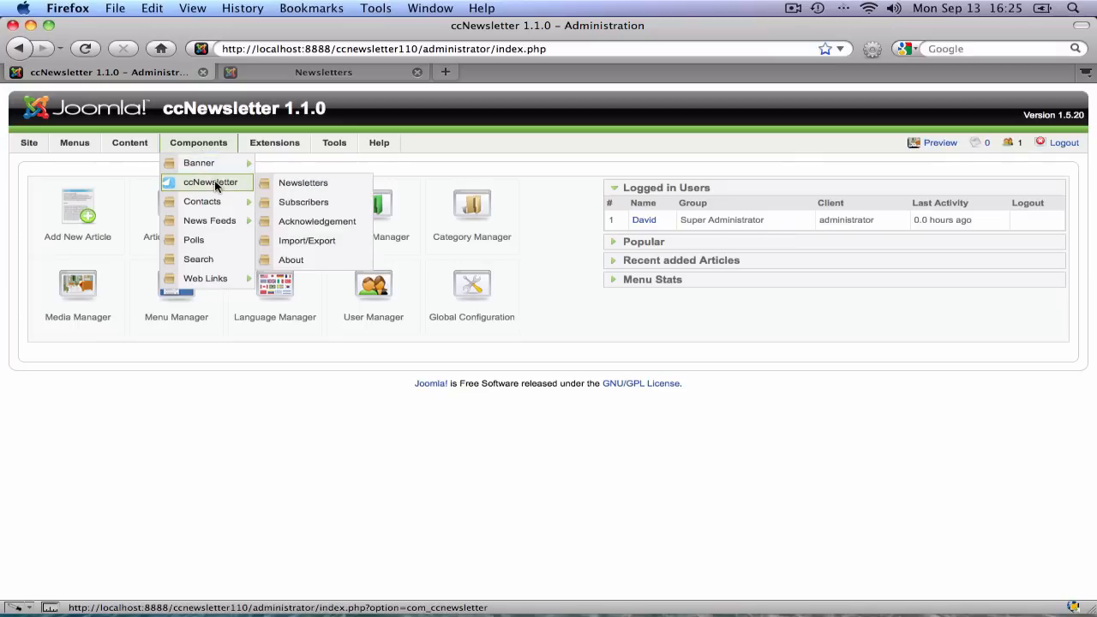
pyautogui.click(302, 182)
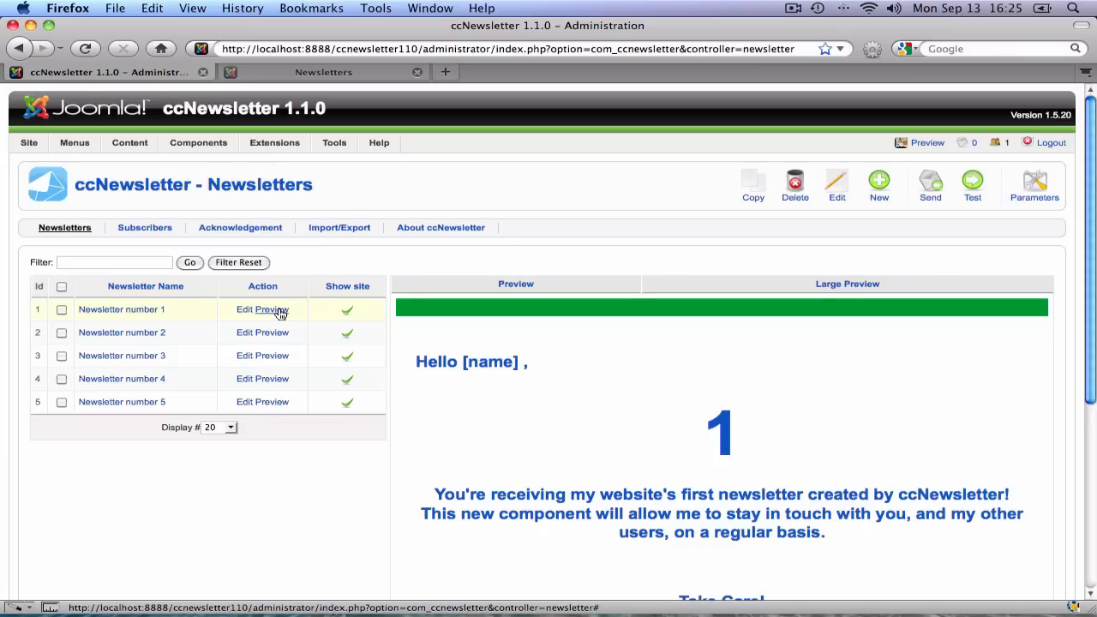
# Preview newsletters number 2, 3 and 4 in turn.
pyautogui.click(274, 333)
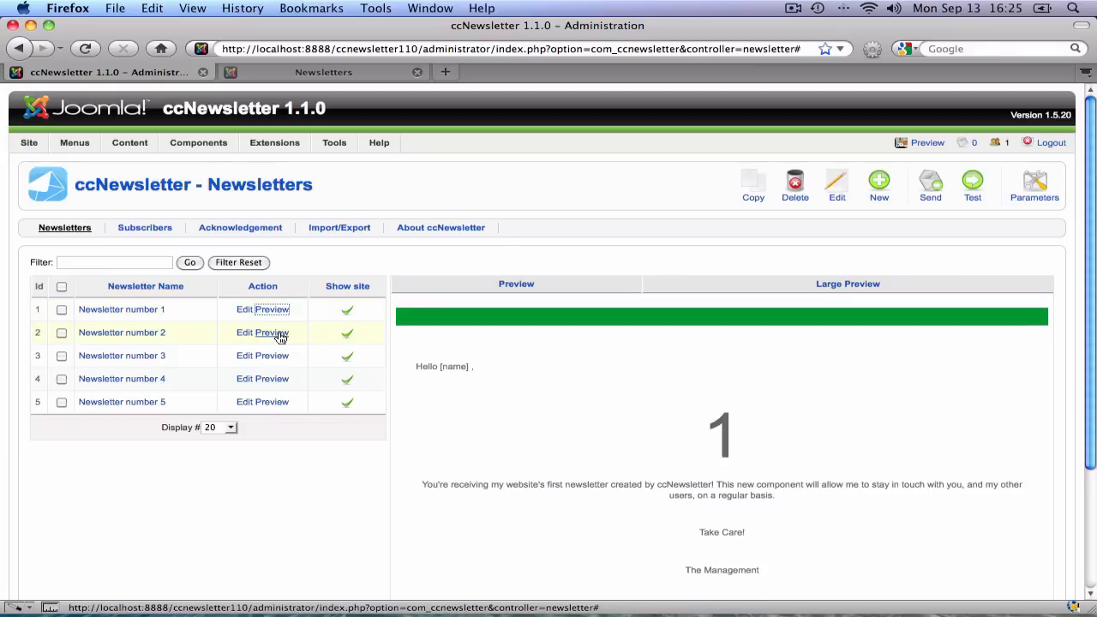
pyautogui.click(274, 355)
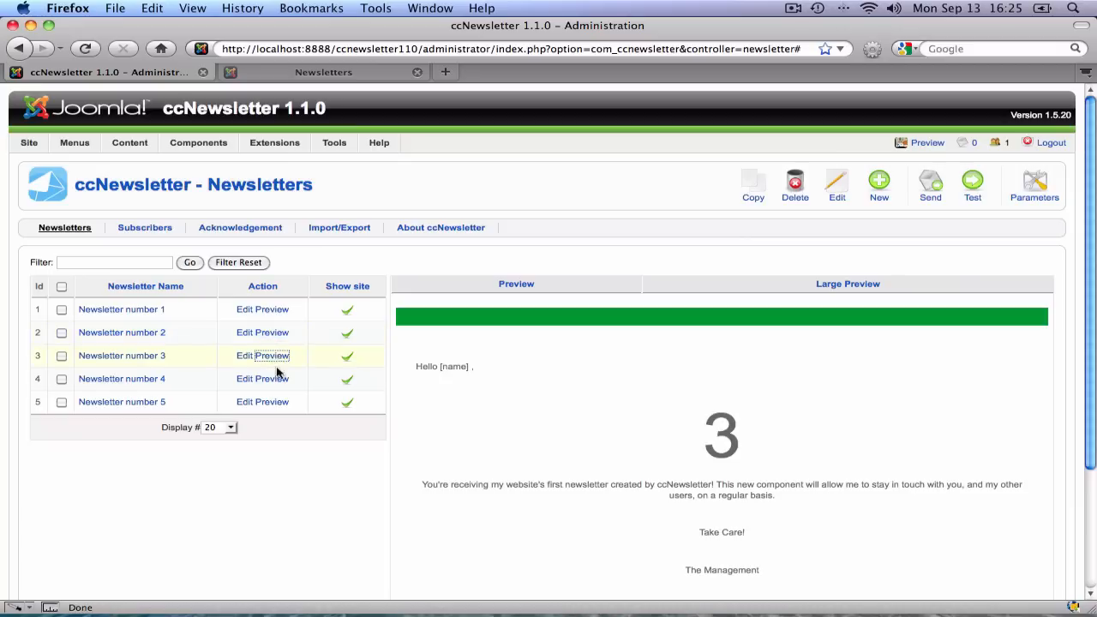
pyautogui.click(275, 379)
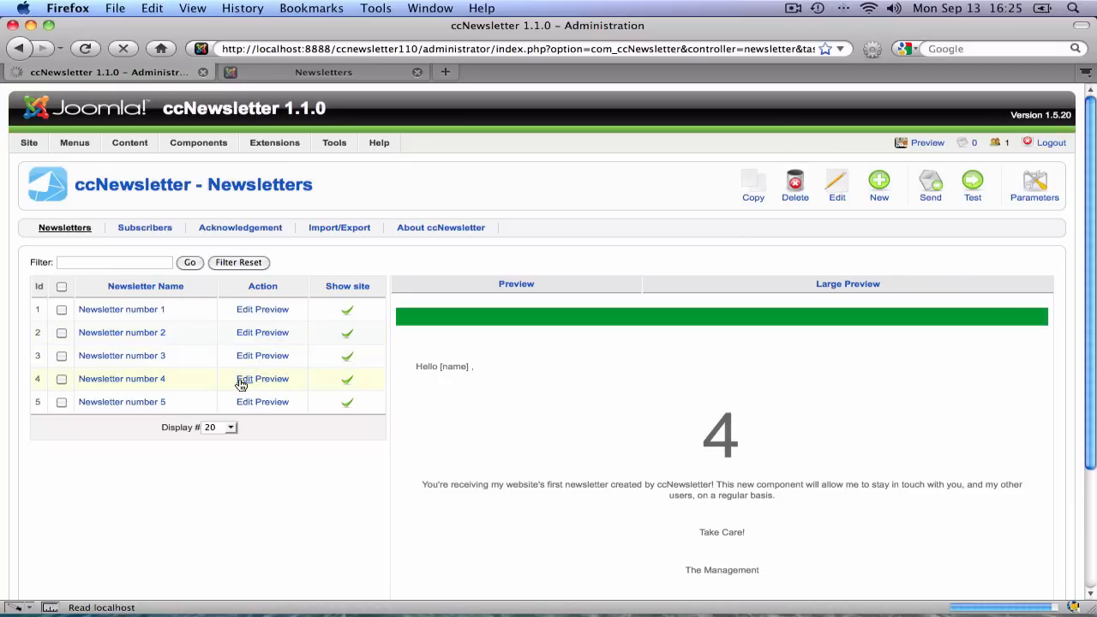
# Send Newsletter number 4 to its 3 subscribers, confirming the batch send.
pyautogui.click(247, 379)
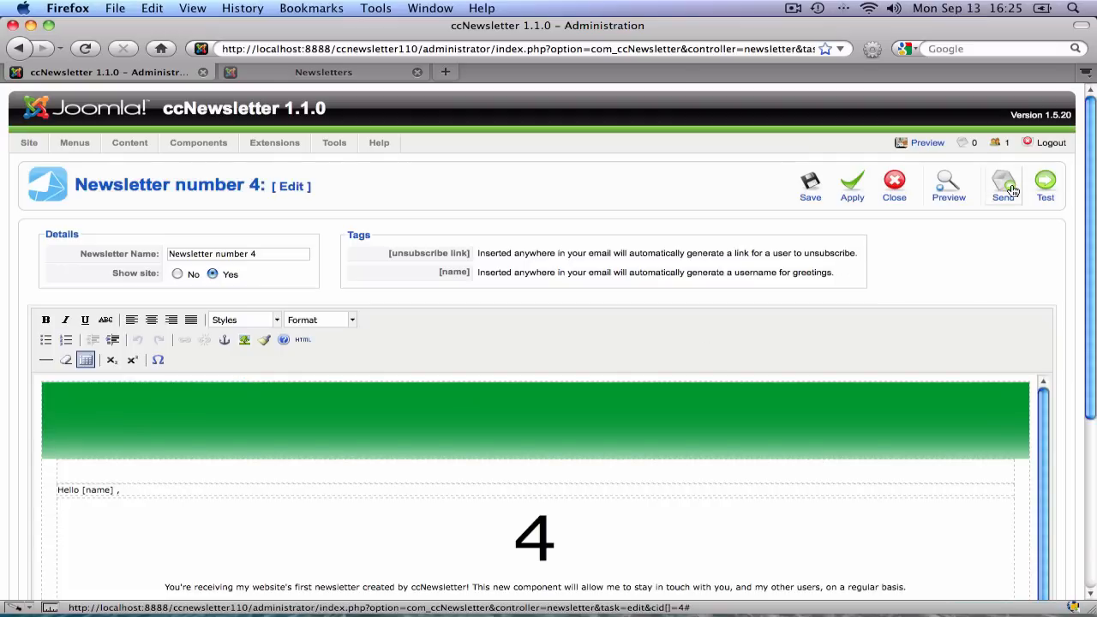
pyautogui.click(1003, 180)
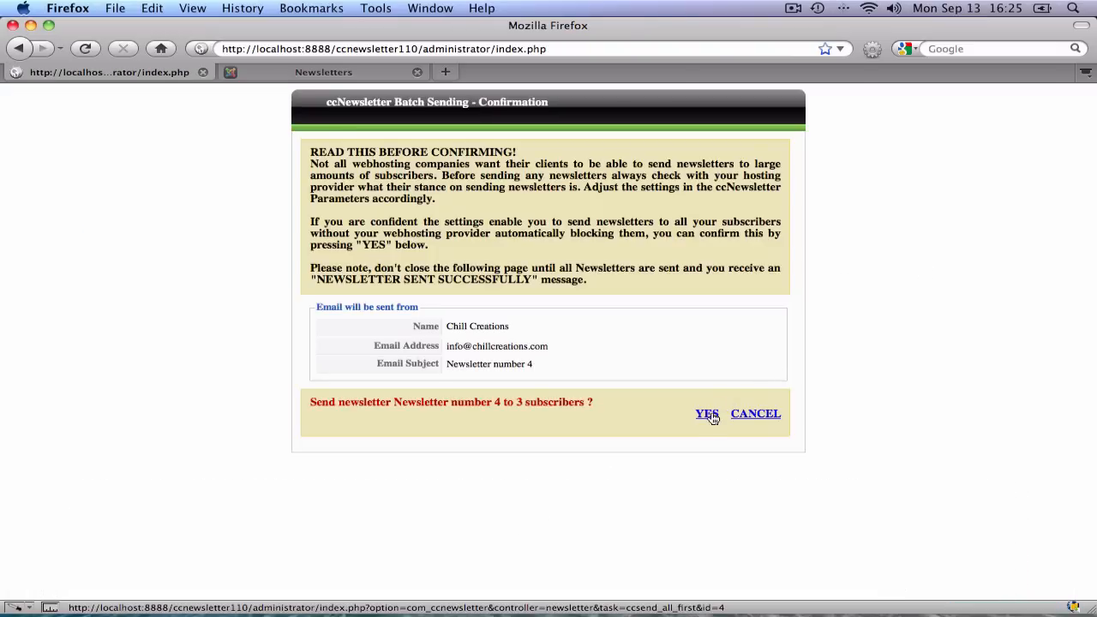
pyautogui.click(706, 413)
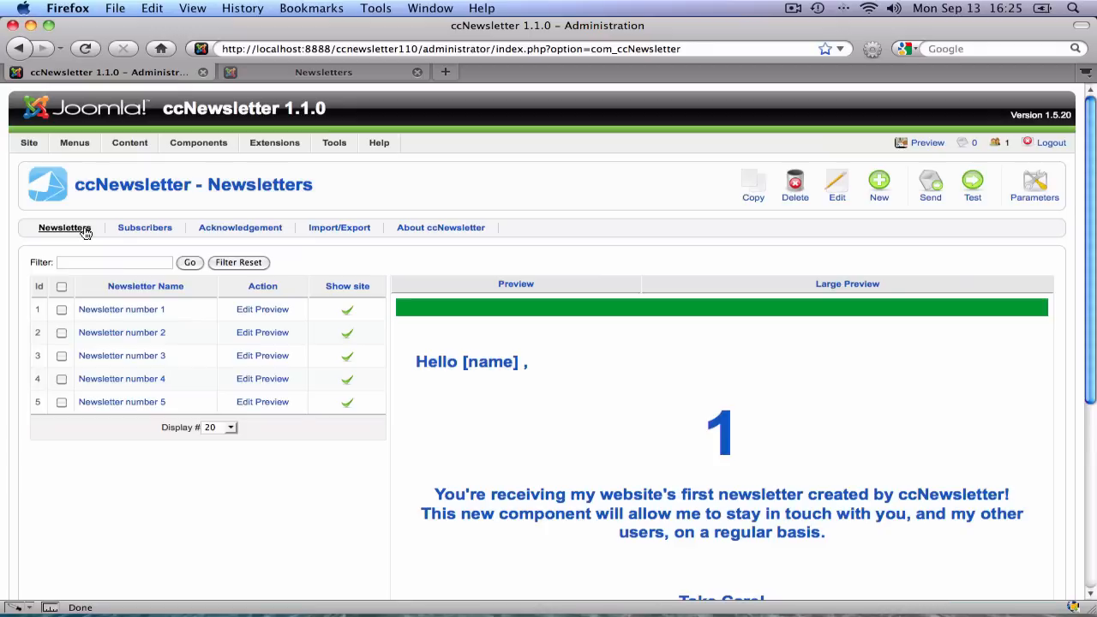
pyautogui.moveTo(374, 254)
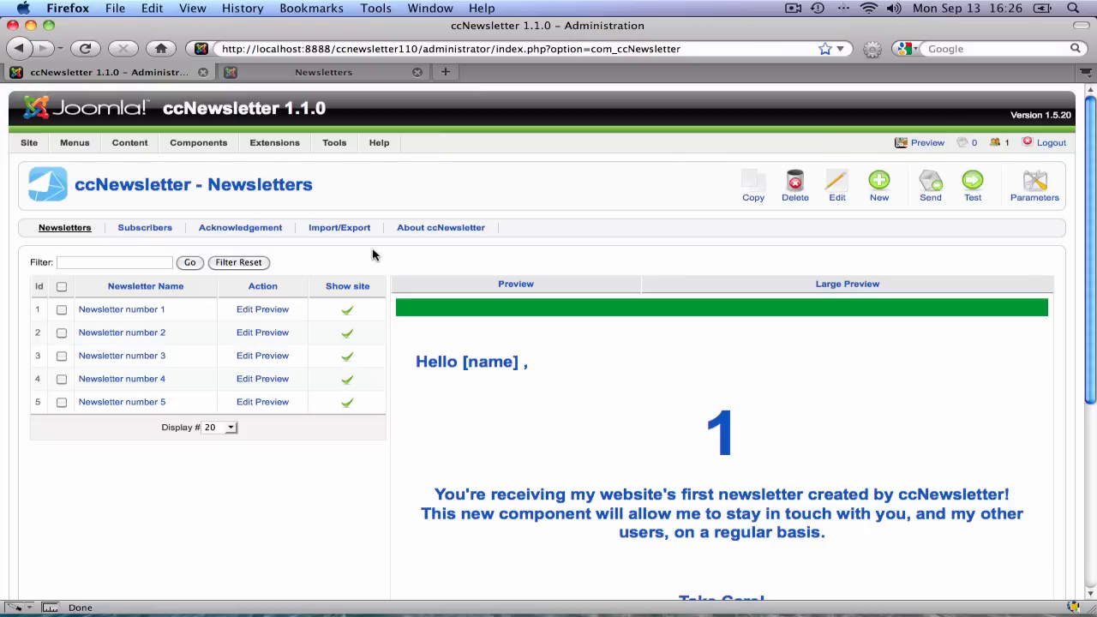
pyautogui.moveTo(370, 397)
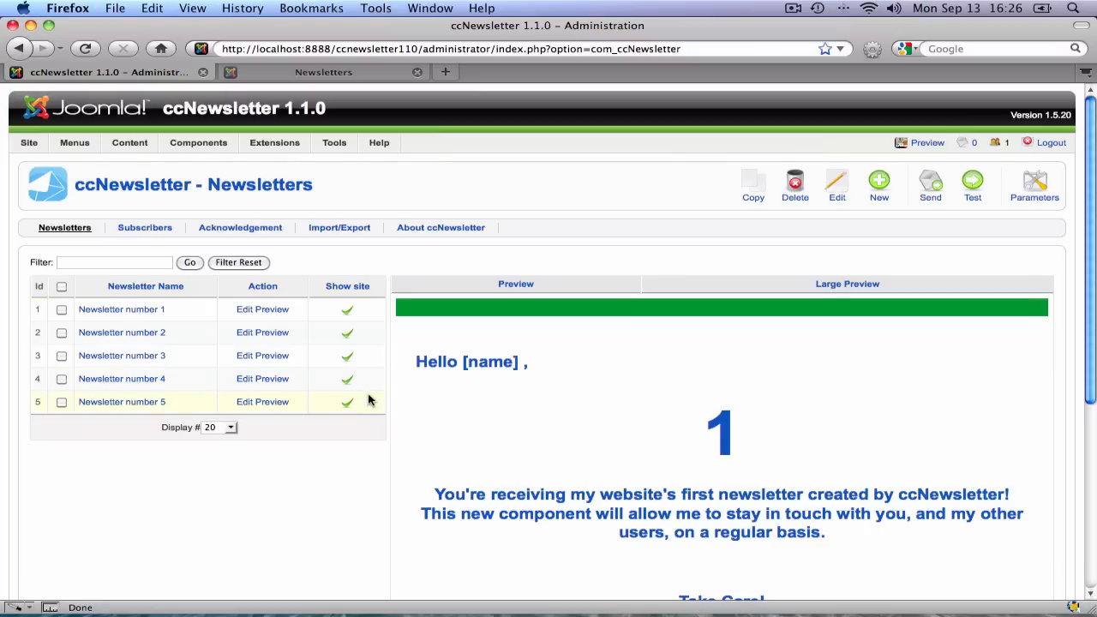
pyautogui.moveTo(362, 384)
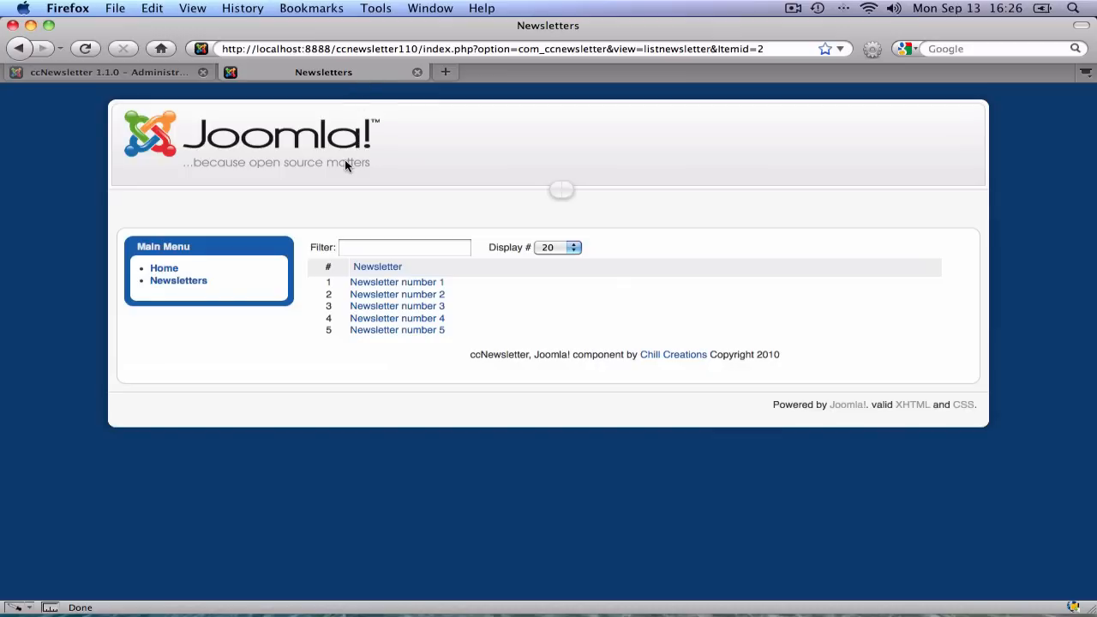
pyautogui.moveTo(179, 288)
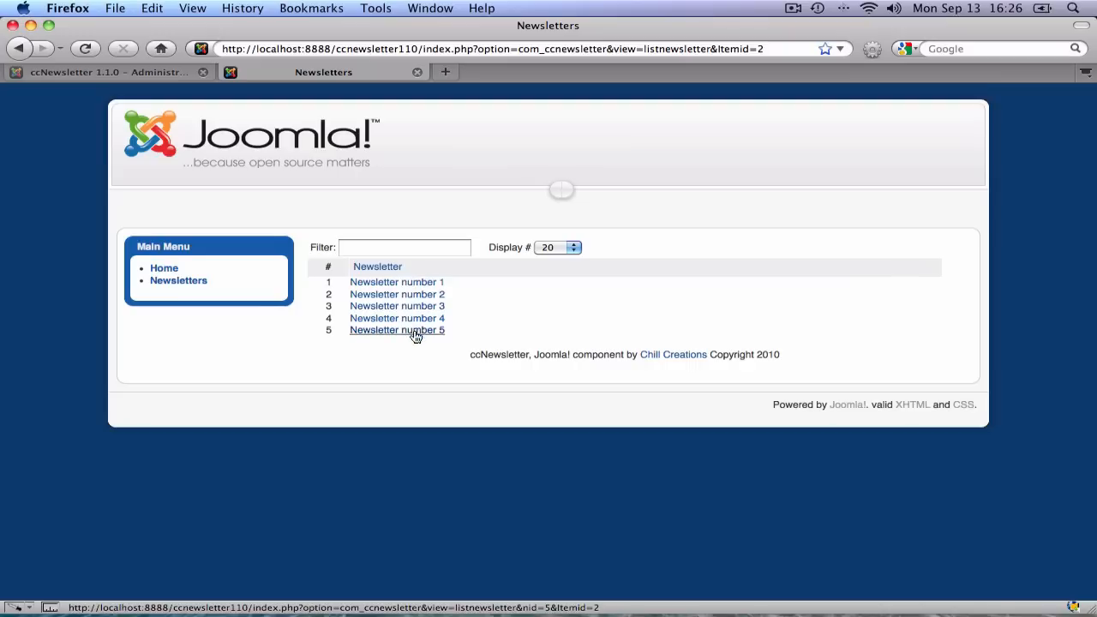
# Hide Newsletter number 4 from the site, then view Newsletter number 5 on the front-end page.
pyautogui.click(103, 72)
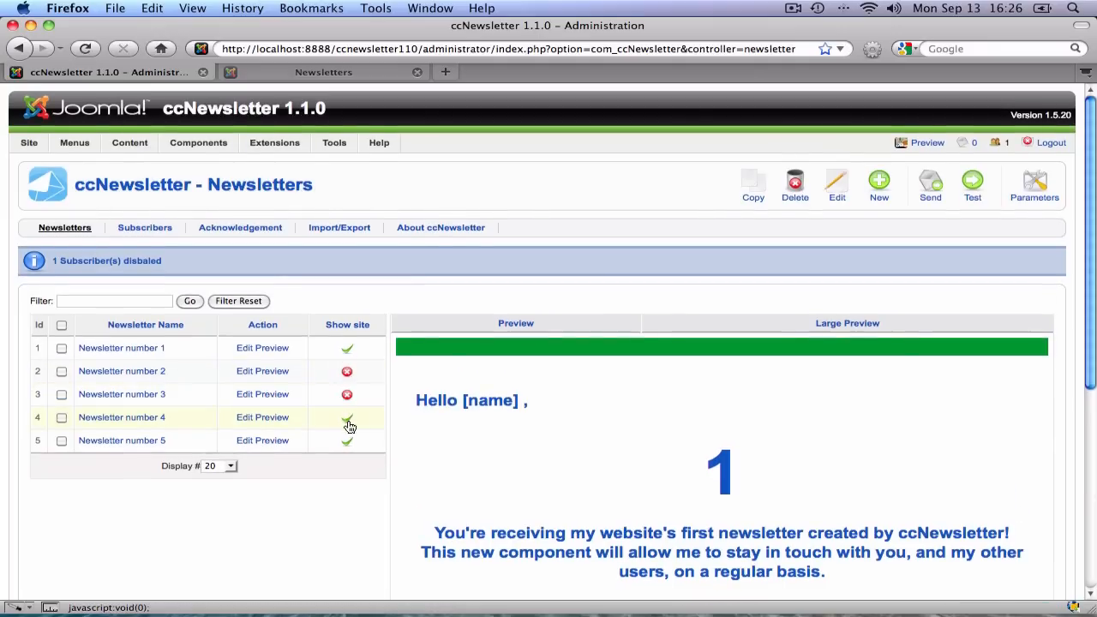
pyautogui.click(347, 419)
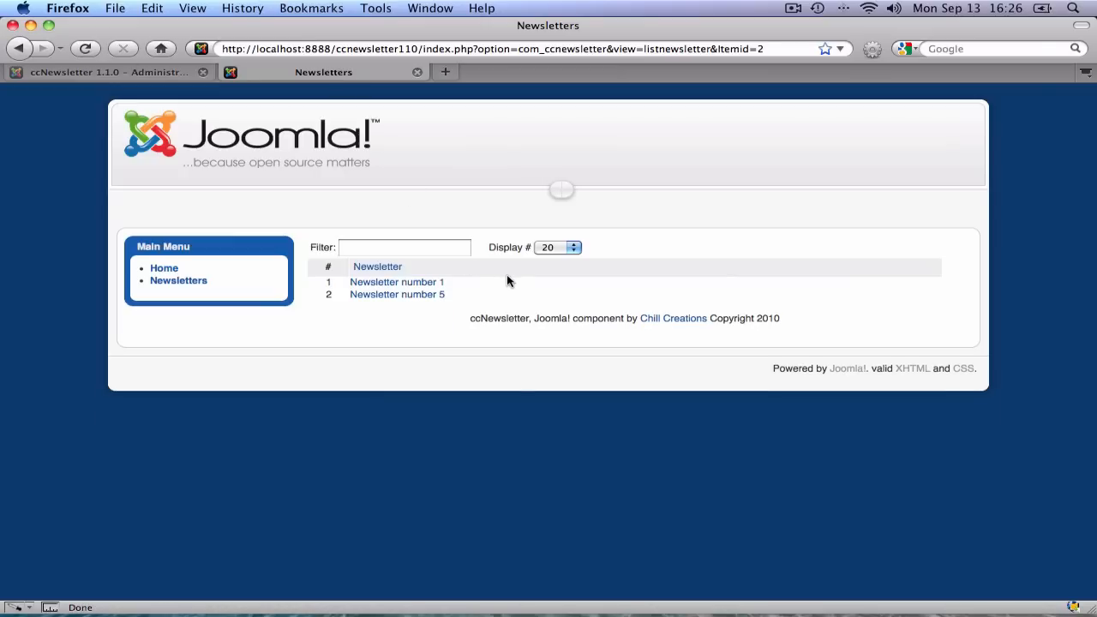
pyautogui.click(396, 295)
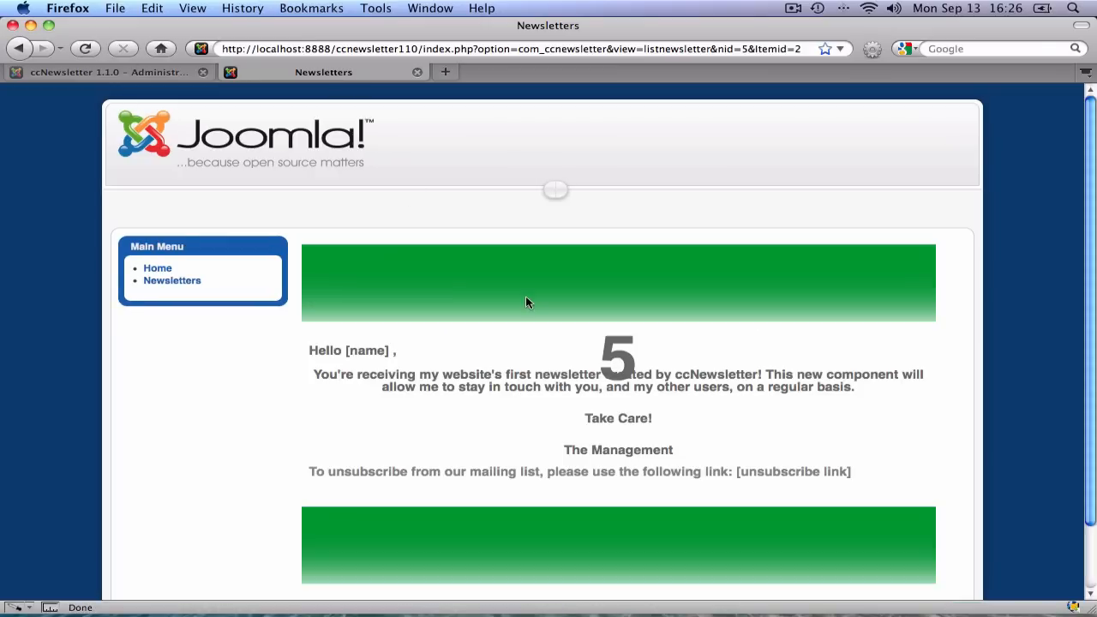